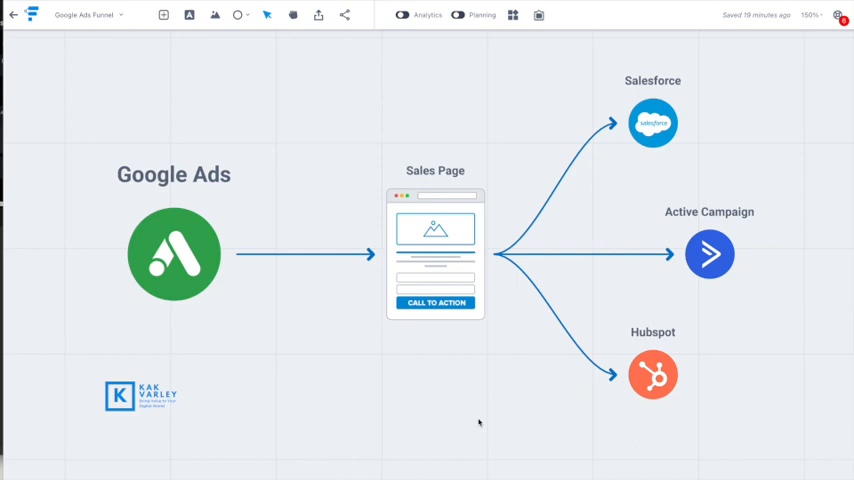
mouse_move(312, 376)
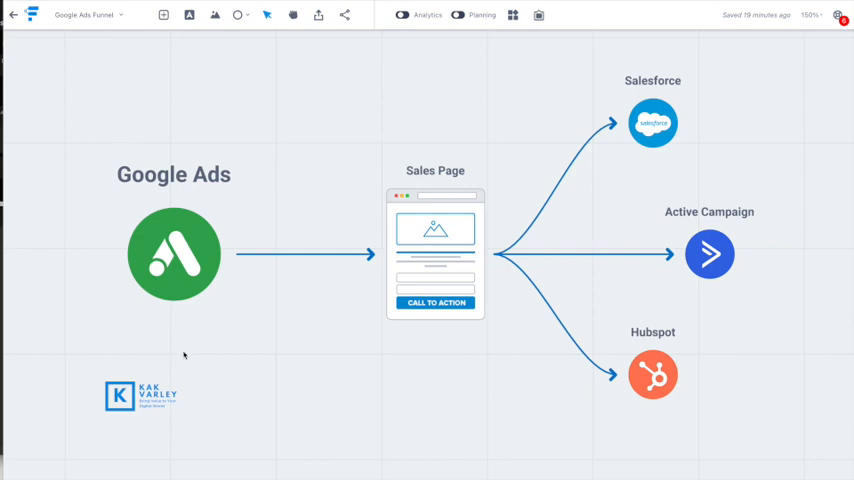
mouse_move(192, 358)
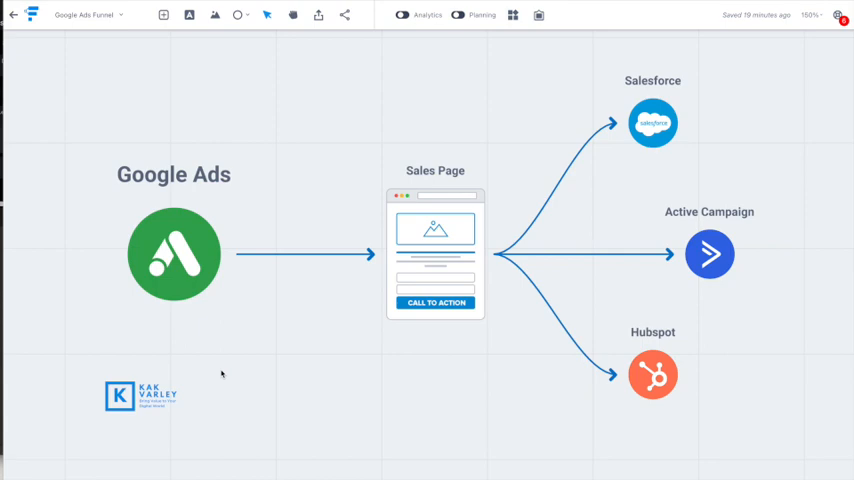
mouse_move(218, 244)
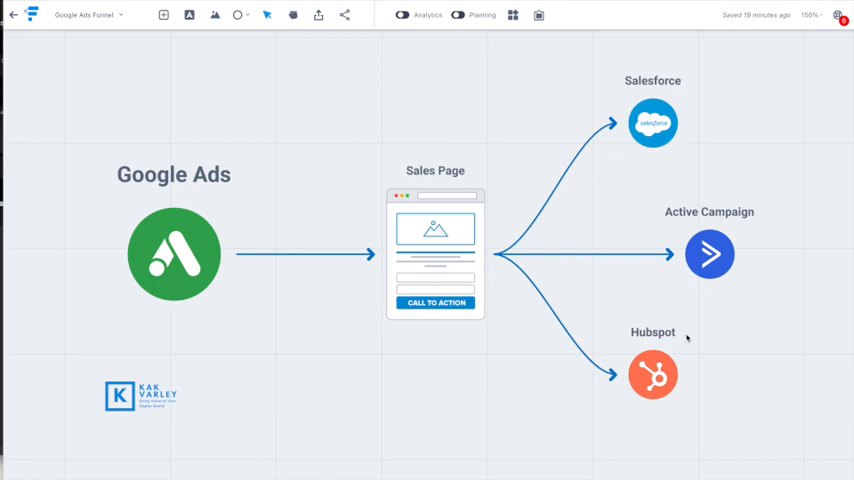
mouse_move(648, 164)
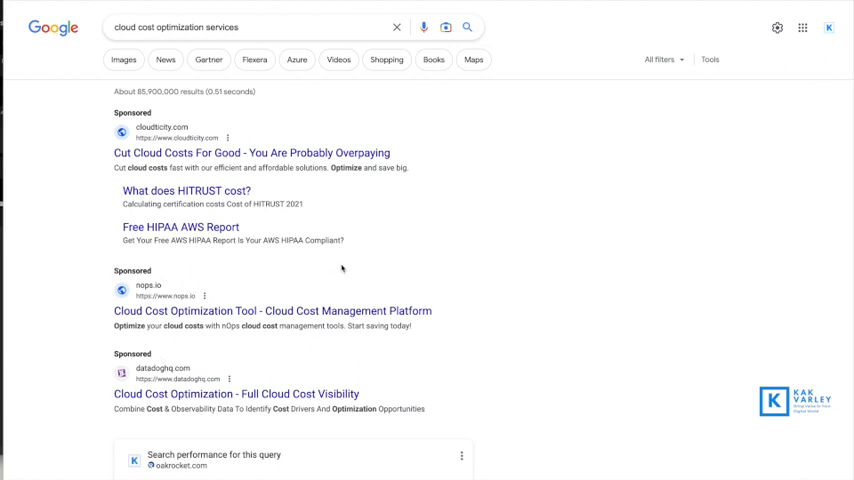
mouse_move(342, 268)
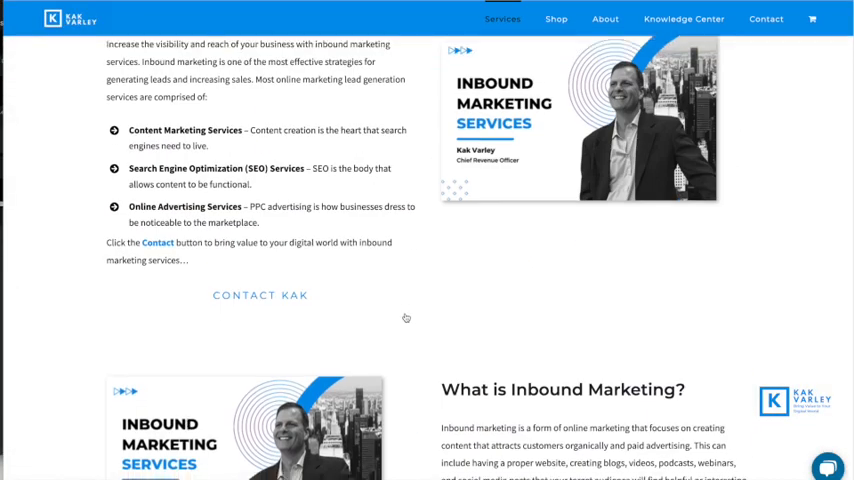
Step: Scroll the Inbound Marketing Services page down past the FAQ list to the About Kak Varley Marketing section
scroll("down", 3)
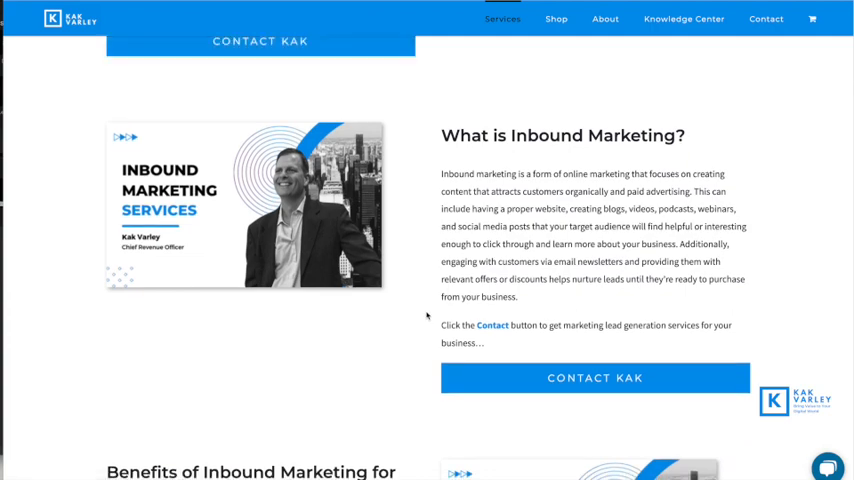
scroll("down", 3)
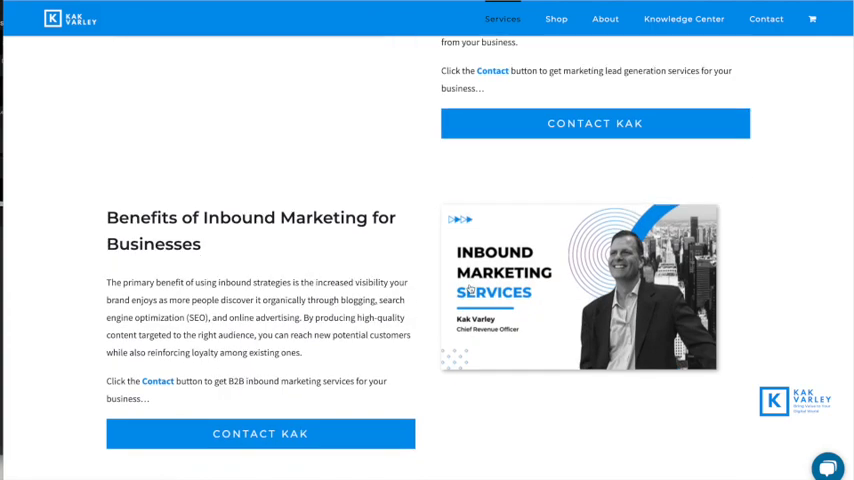
scroll("down", 3)
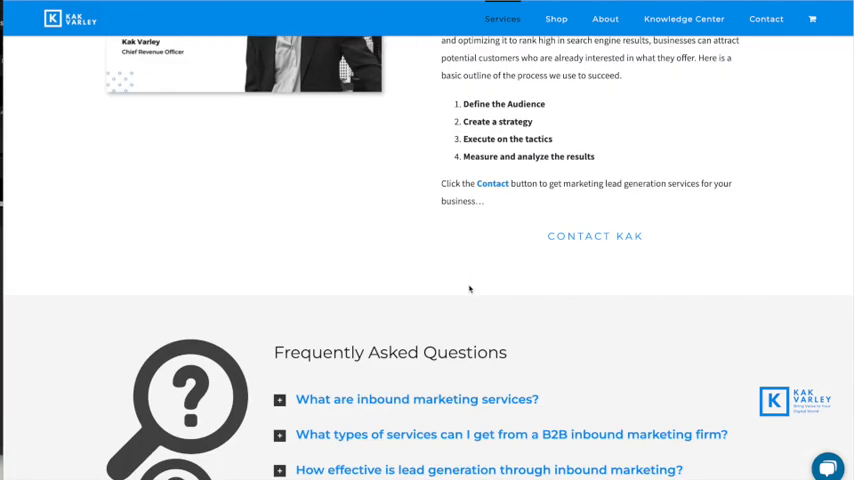
scroll("down", 3)
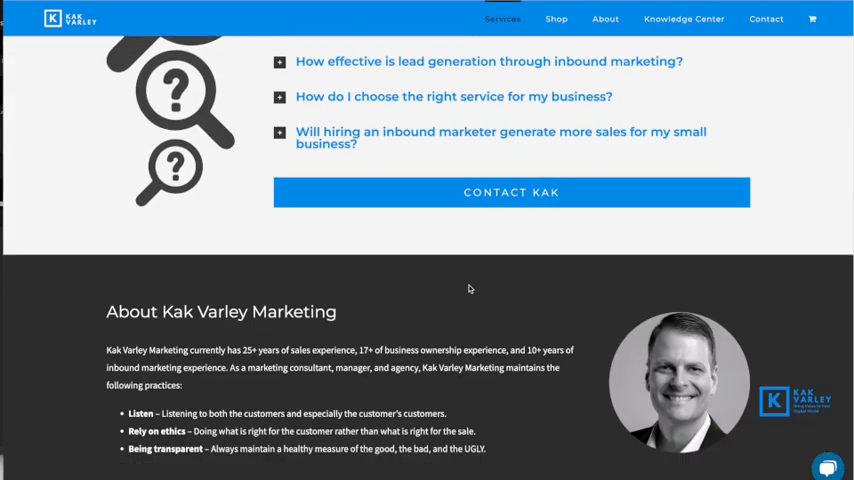
scroll("down", 3)
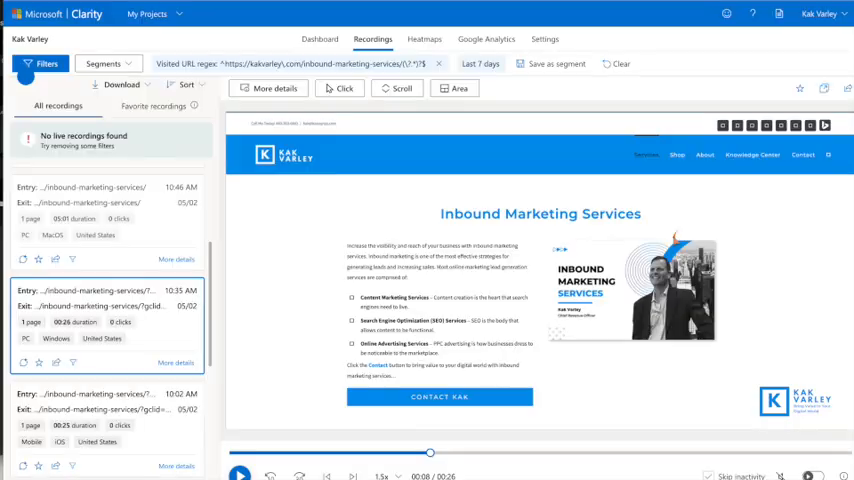
left_click(240, 476)
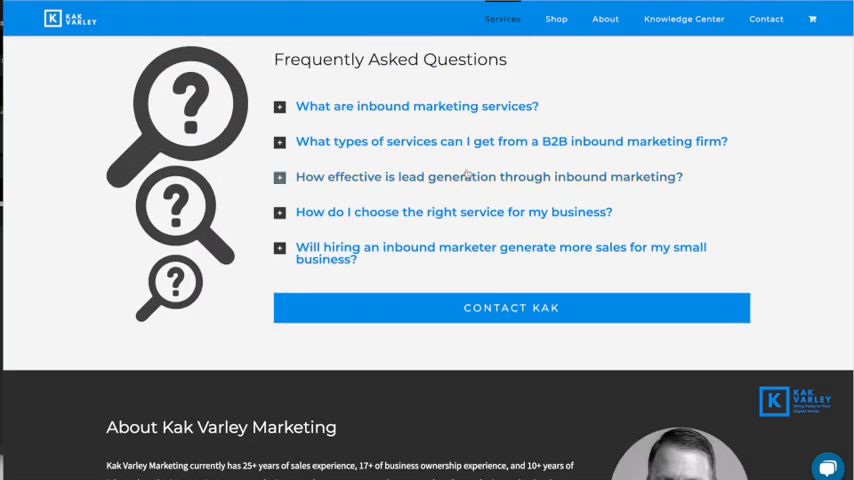
Step: Scroll past the About section until the 'Learn about our services...' enquiry form is in view
scroll("down", 3)
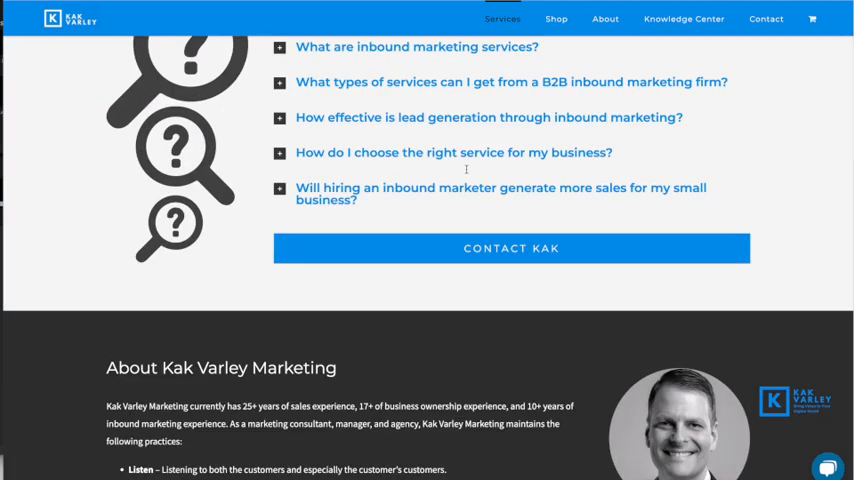
scroll("down", 3)
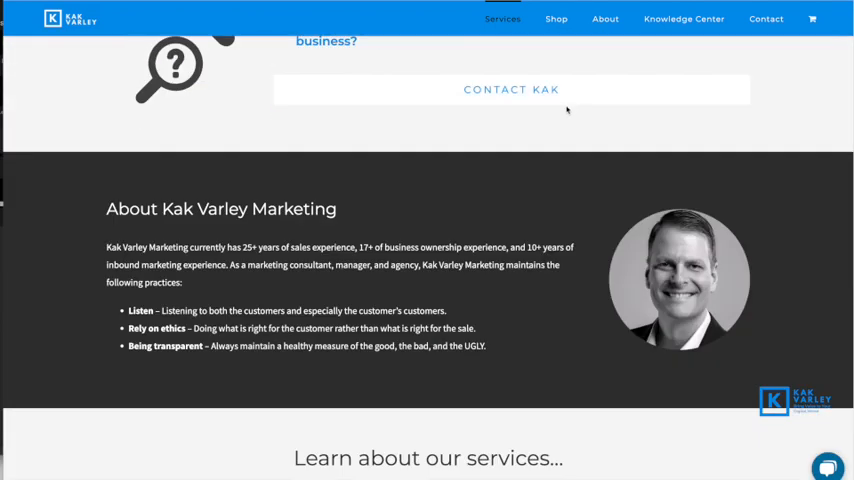
scroll("down", 3)
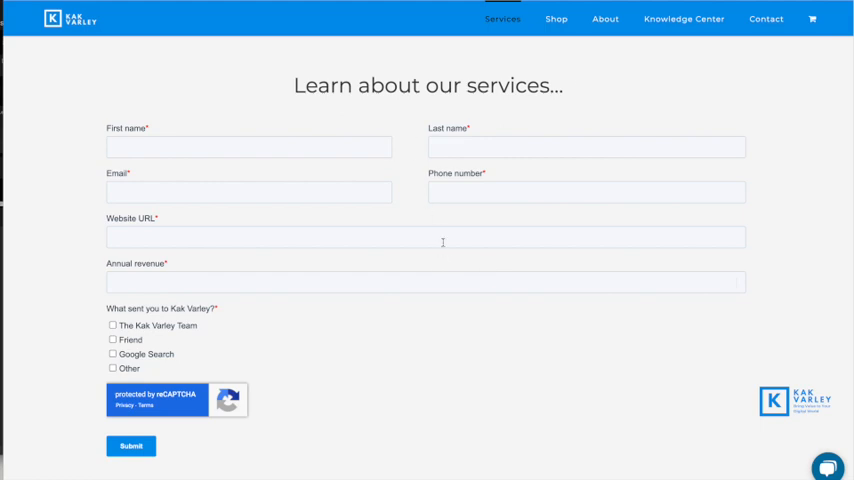
mouse_move(444, 242)
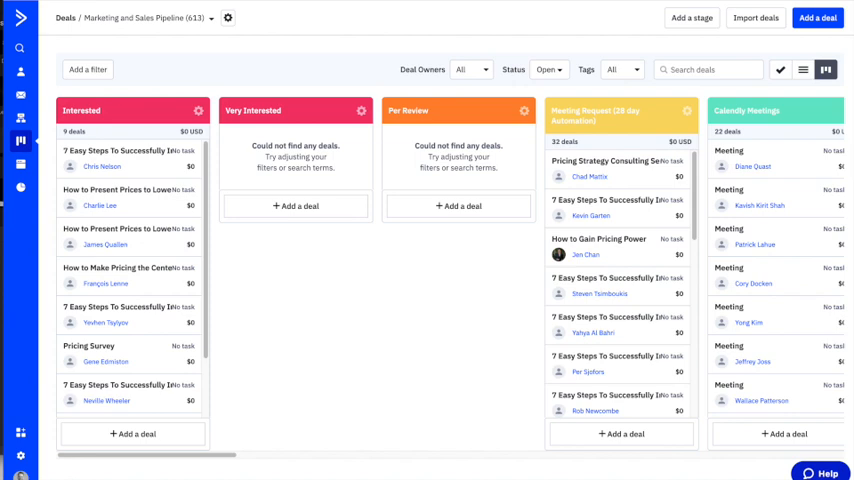
mouse_move(430, 260)
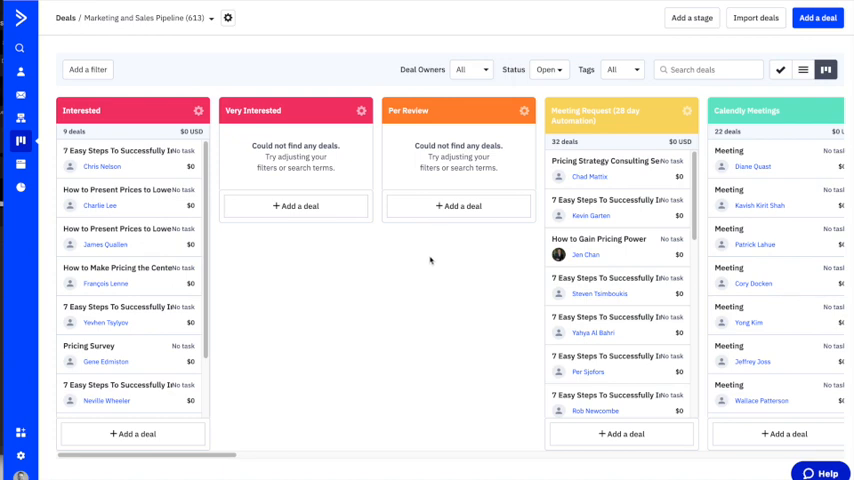